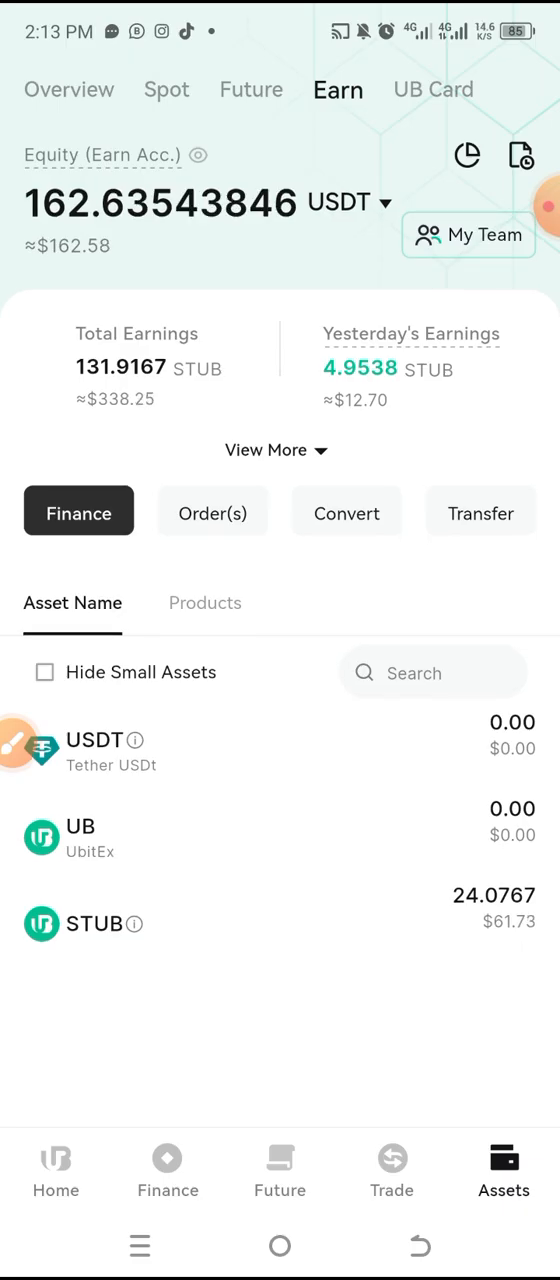
- Open the staking orders and mark up the 100.8787 USDT staked value and accrual time
{"action": "left_click", "coordinate": [15, 745]}
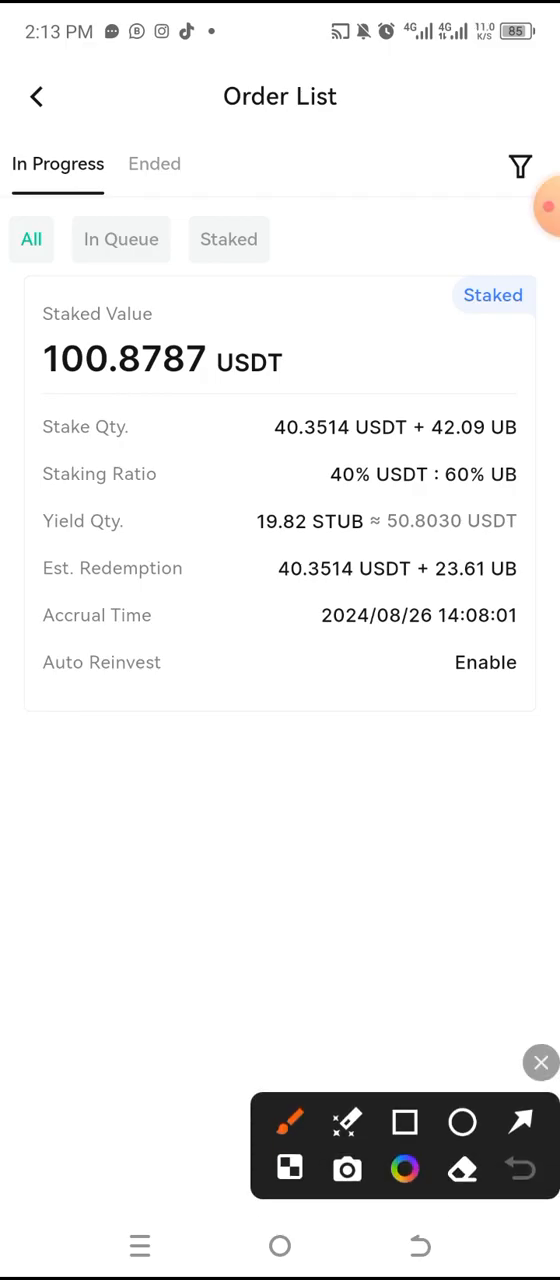
{"action": "left_click_drag", "start_coordinate": [45, 320], "coordinate": [330, 390]}
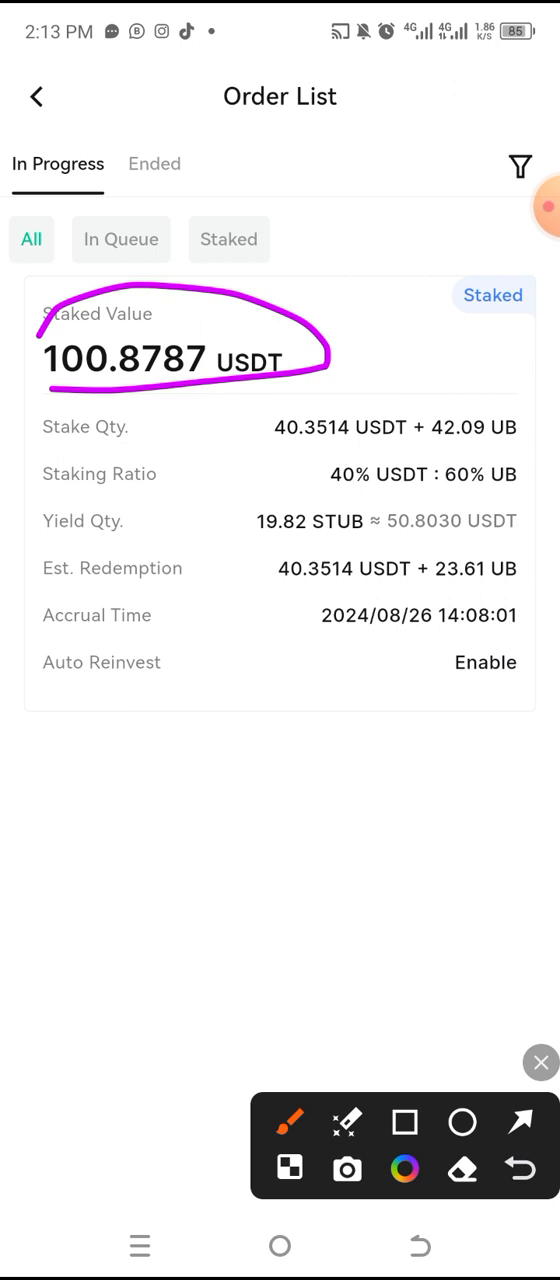
{"action": "left_click_drag", "start_coordinate": [305, 644], "coordinate": [515, 635]}
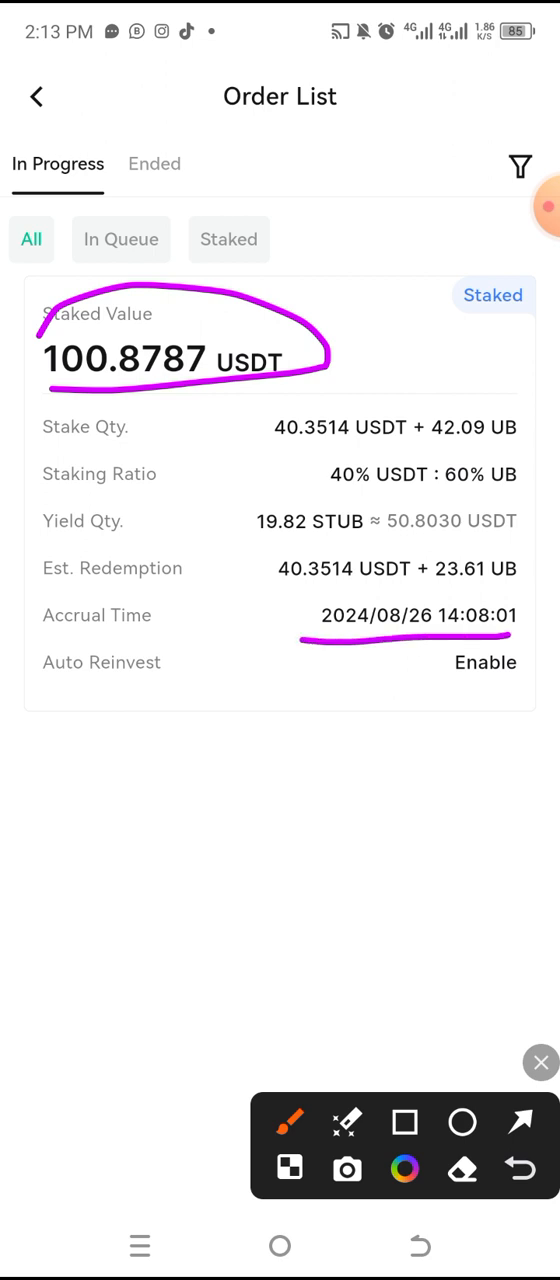
{"action": "left_click_drag", "start_coordinate": [310, 620], "coordinate": [520, 615]}
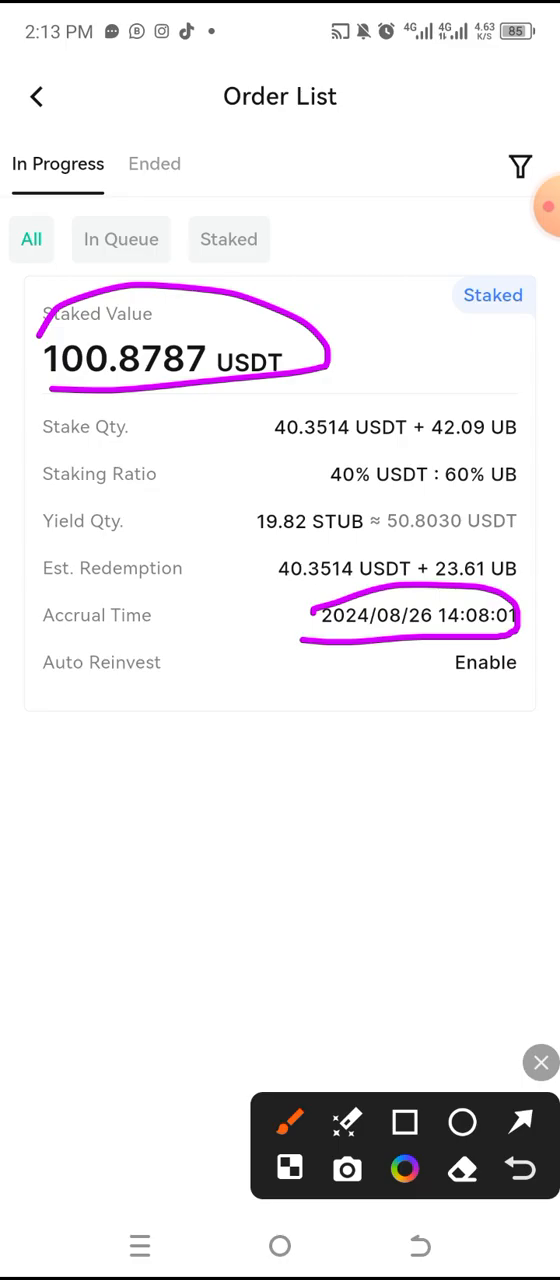
{"action": "left_click", "coordinate": [540, 1062]}
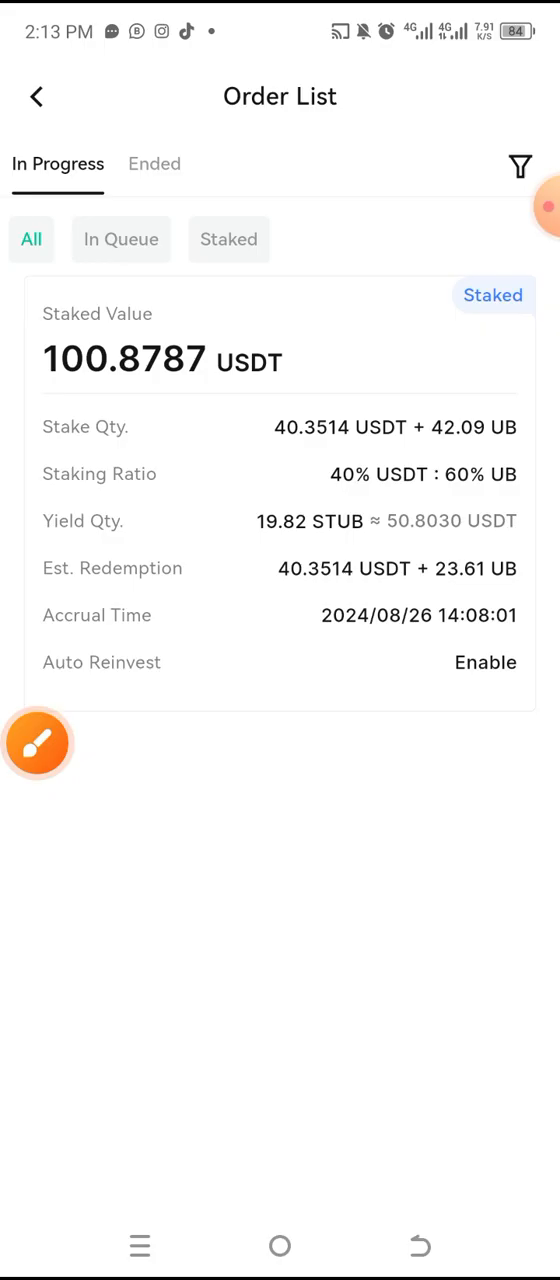
{"action": "scroll", "scroll_direction": "down", "scroll_amount": 3}
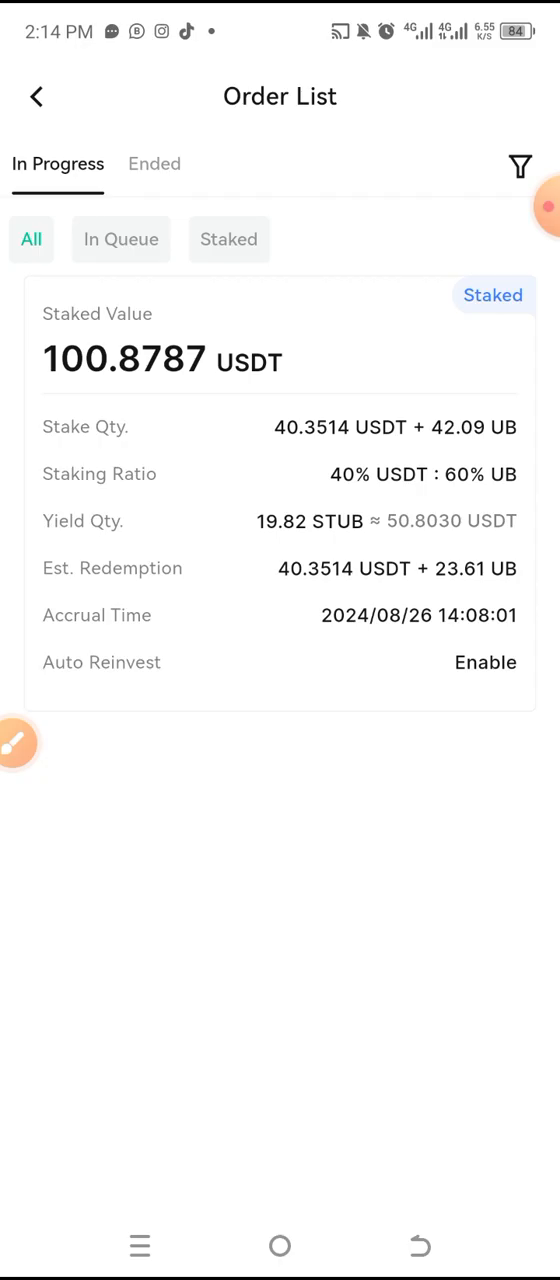
- Go back to the Earn overview with 131.9167 STUB total and 4.9538 STUB yesterday
{"action": "left_click", "coordinate": [37, 96]}
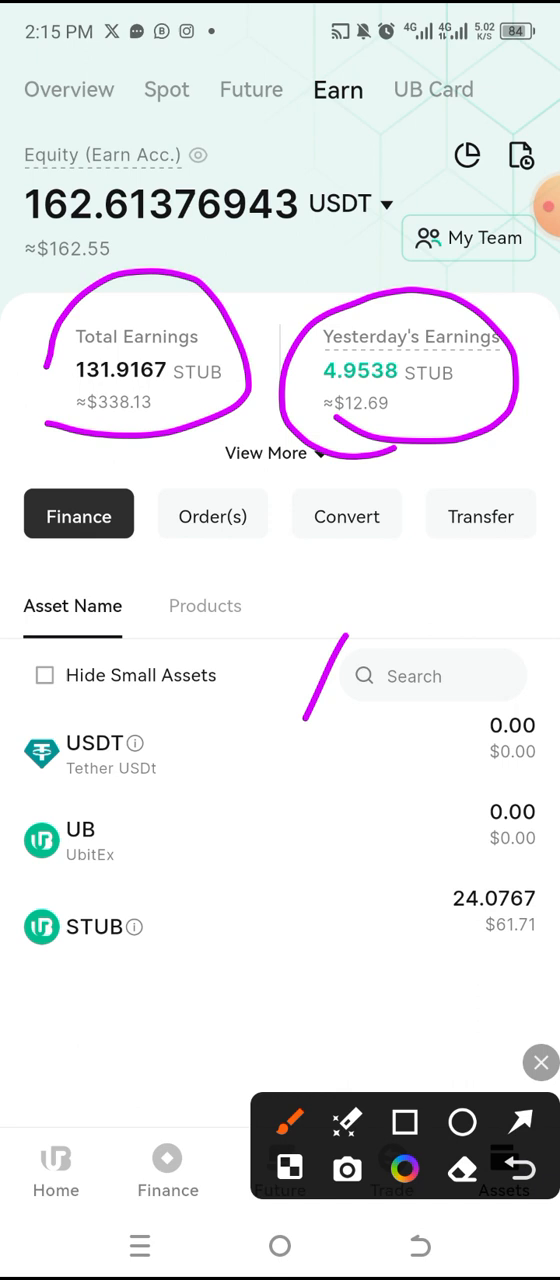
- Leave UbitEx and launch Calculator from the phone's app list
{"action": "left_click", "coordinate": [540, 1062]}
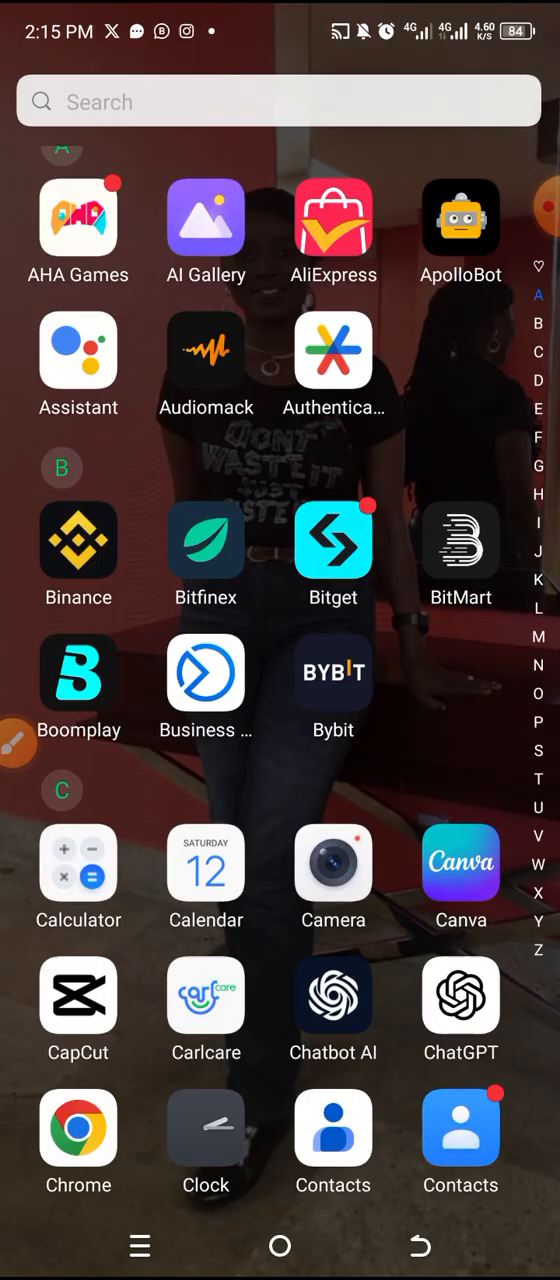
{"action": "left_click", "coordinate": [78, 863]}
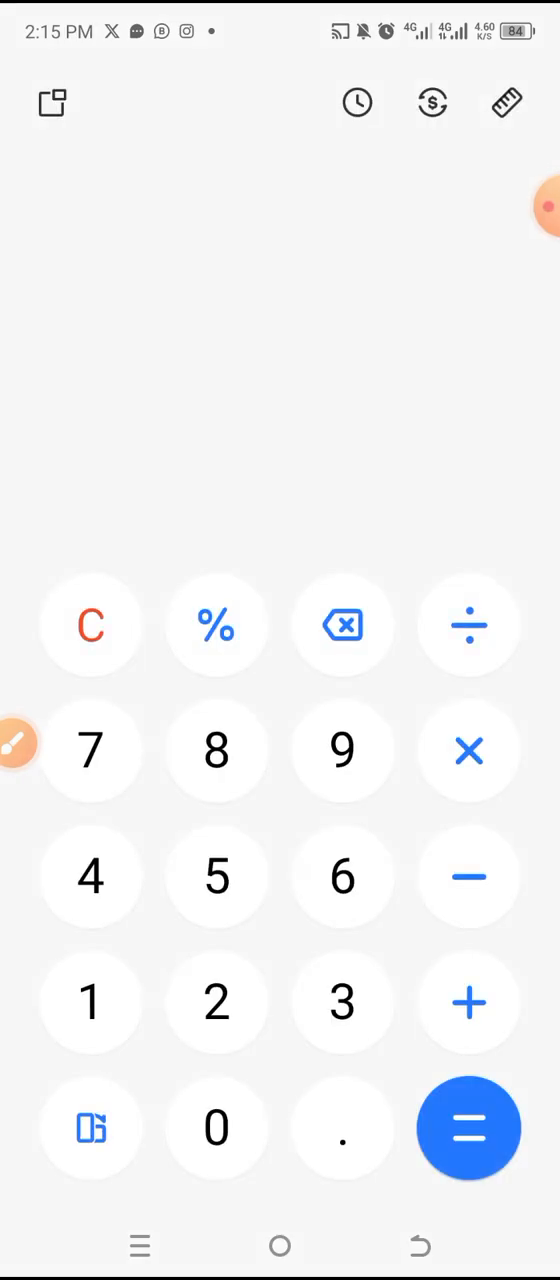
- Compute 12.69 × 30 = 380.7 for the monthly earnings
{"action": "left_click", "coordinate": [216, 1002]}
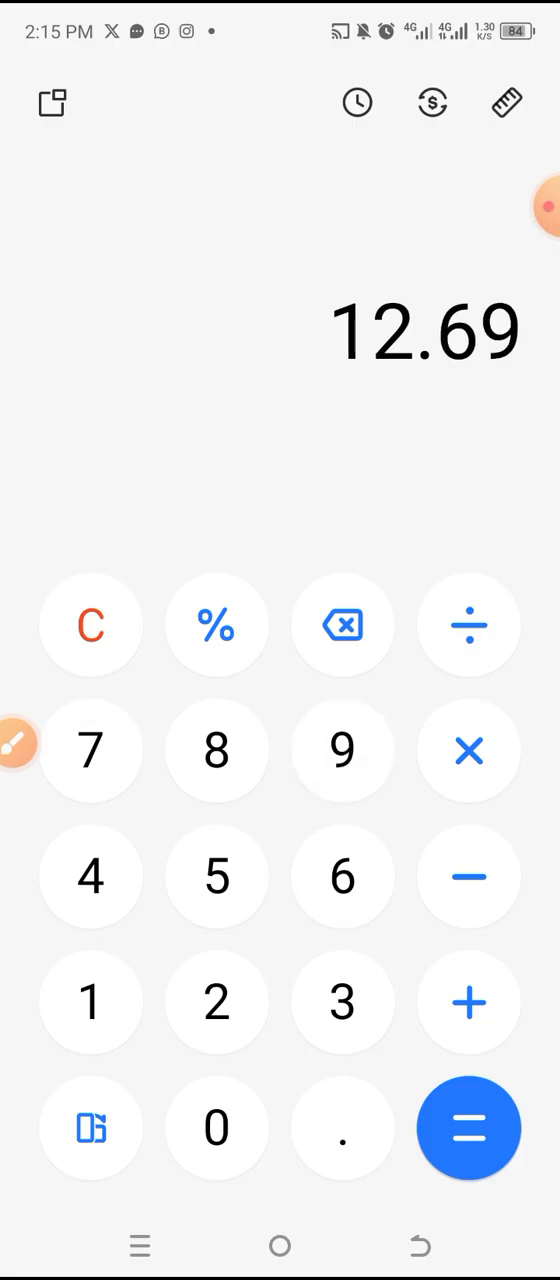
{"action": "left_click", "coordinate": [469, 751]}
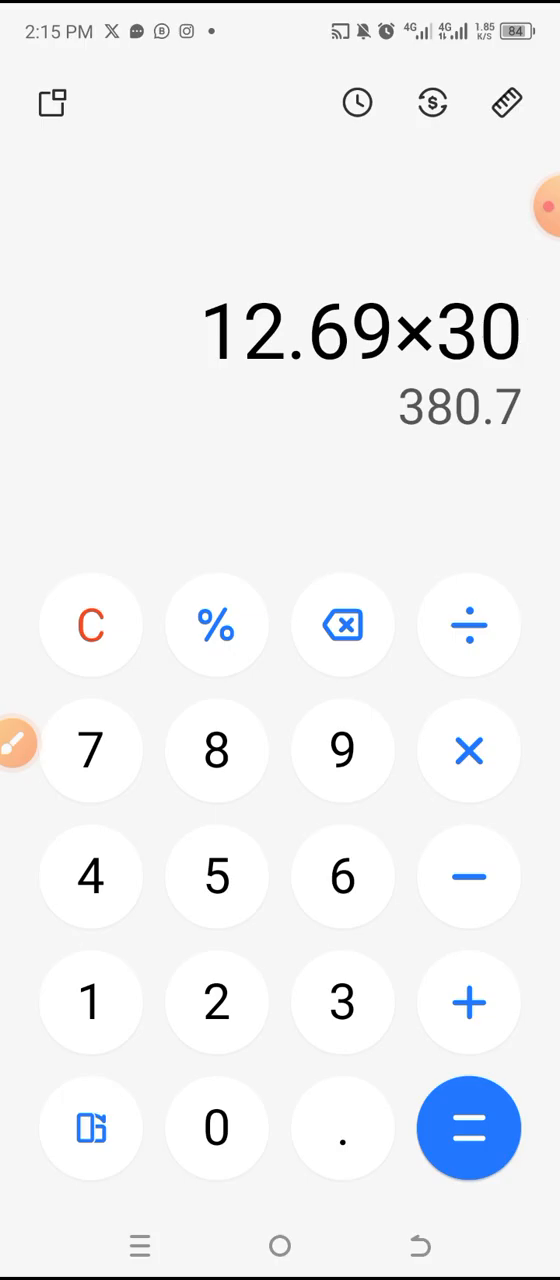
{"action": "left_click", "coordinate": [469, 1128]}
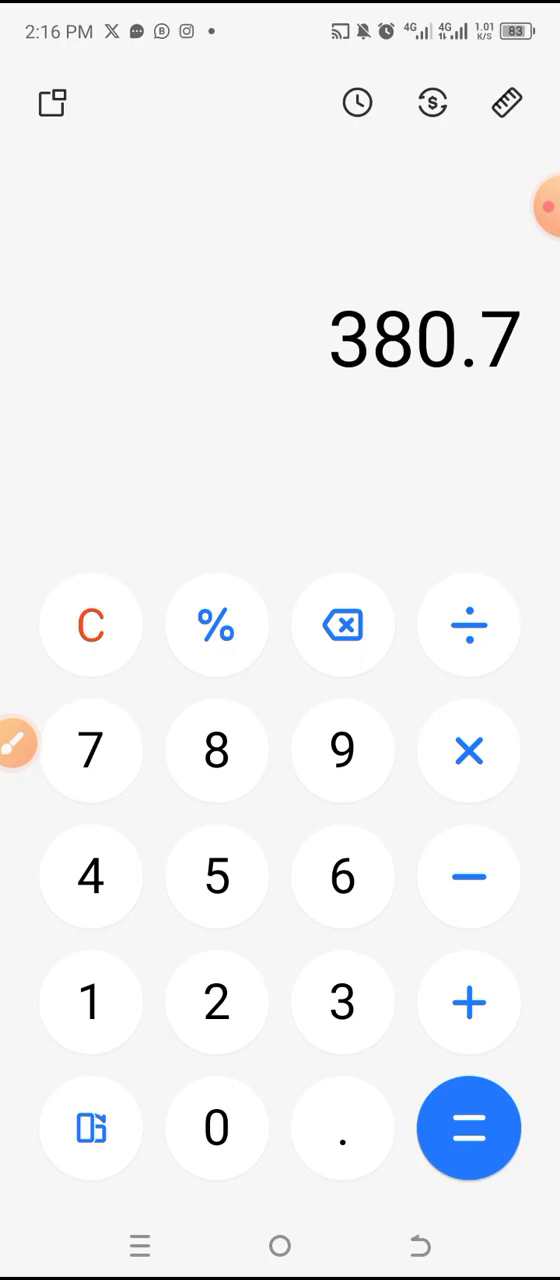
- Multiply 380.7 by the 1,660 rate to get 631,962
{"action": "left_click", "coordinate": [468, 751]}
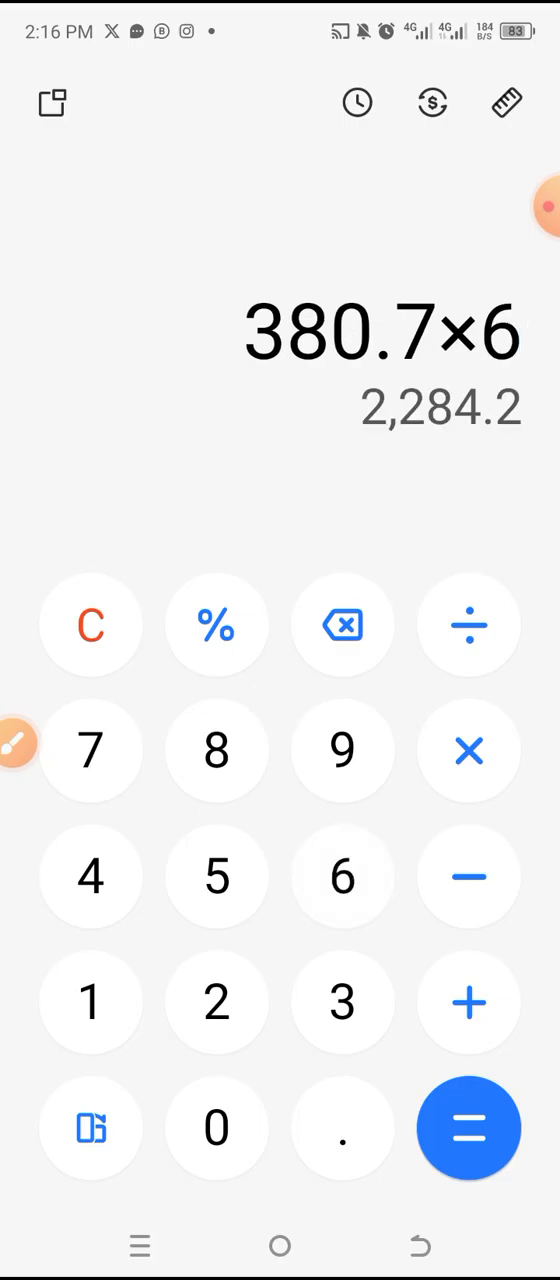
{"action": "left_click", "coordinate": [90, 1002]}
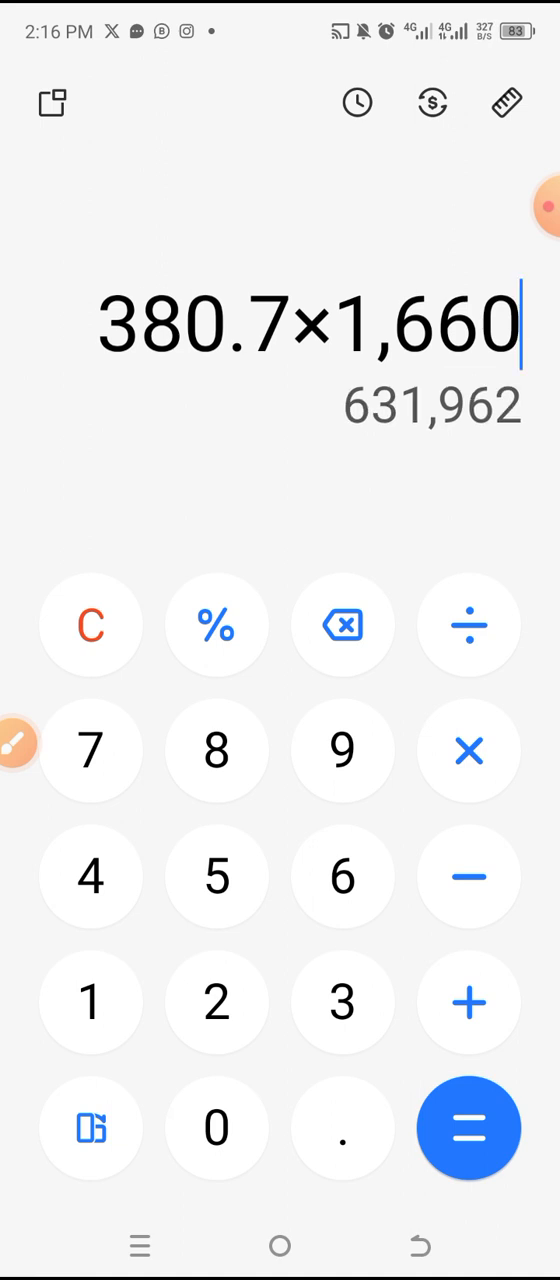
{"action": "left_click", "coordinate": [468, 1128]}
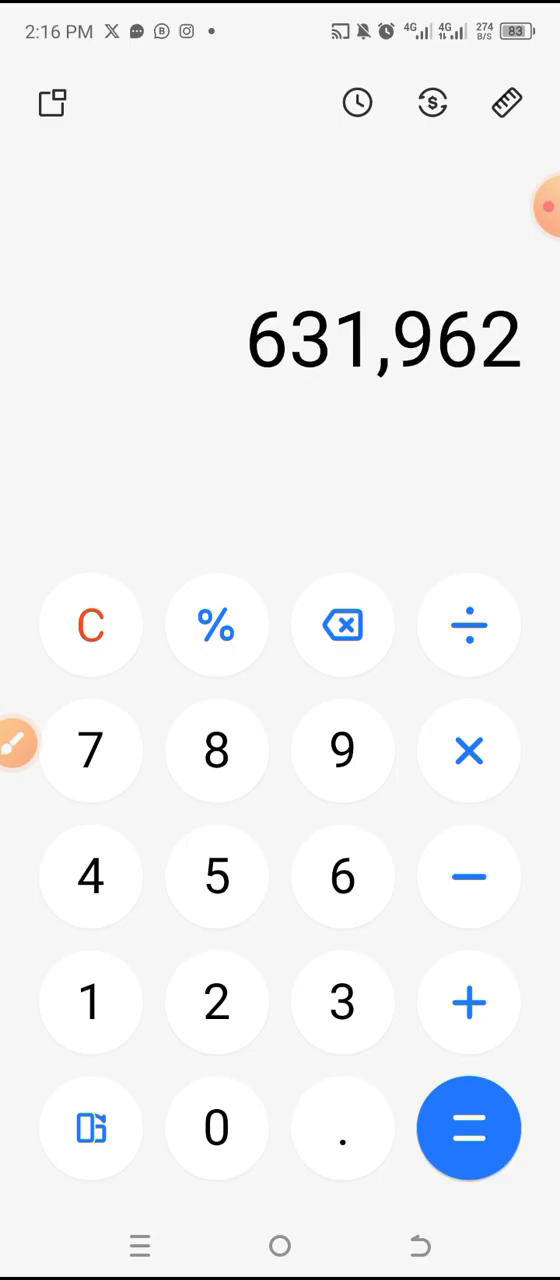
- Clear, take 0.85% of 100 for 0.85, then multiply by 30 for 25.5
{"action": "left_click", "coordinate": [343, 625]}
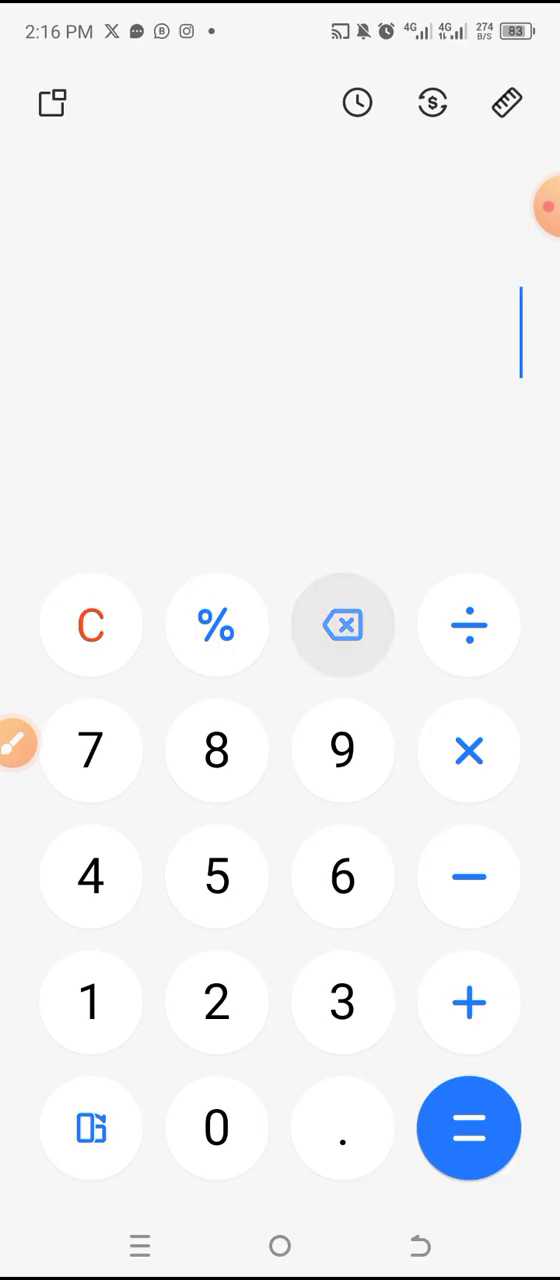
{"action": "left_click", "coordinate": [216, 750]}
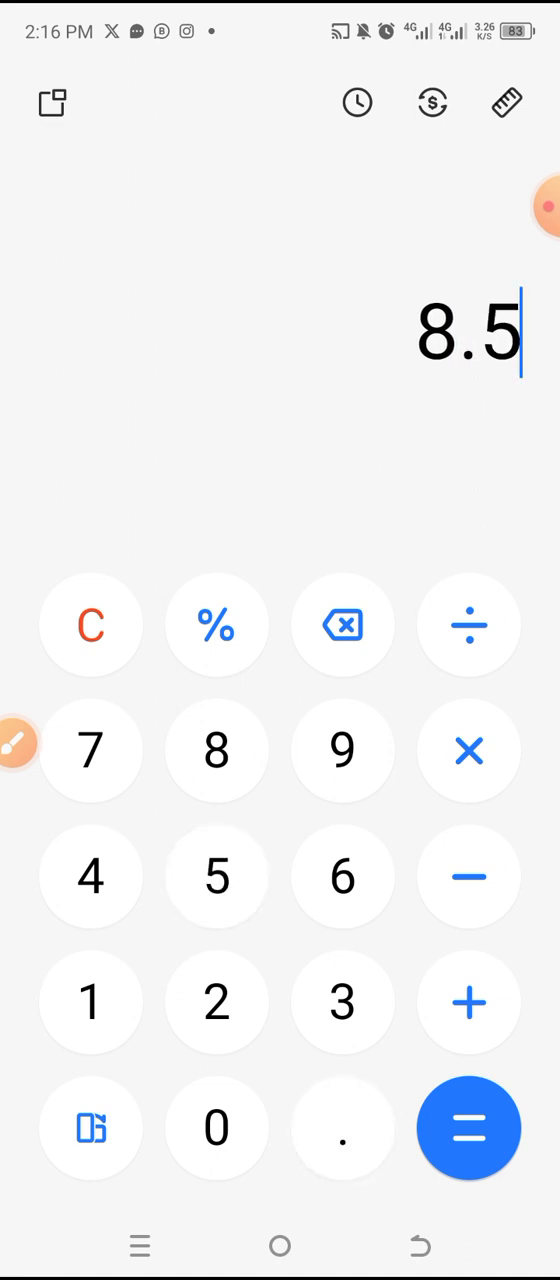
{"action": "left_click", "coordinate": [342, 625]}
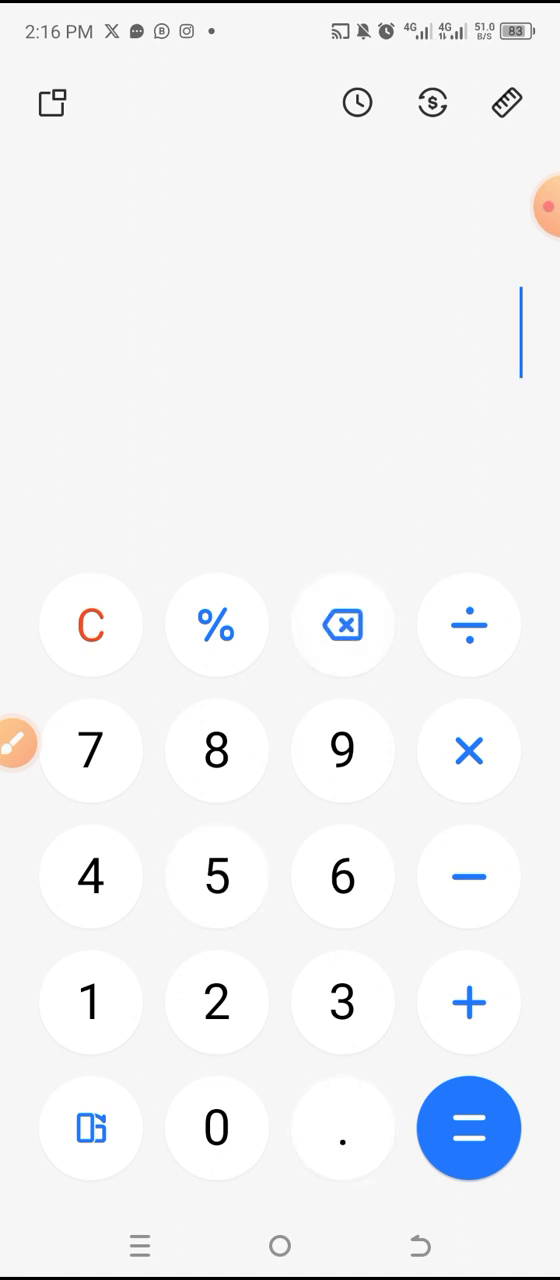
{"action": "left_click", "coordinate": [216, 1128]}
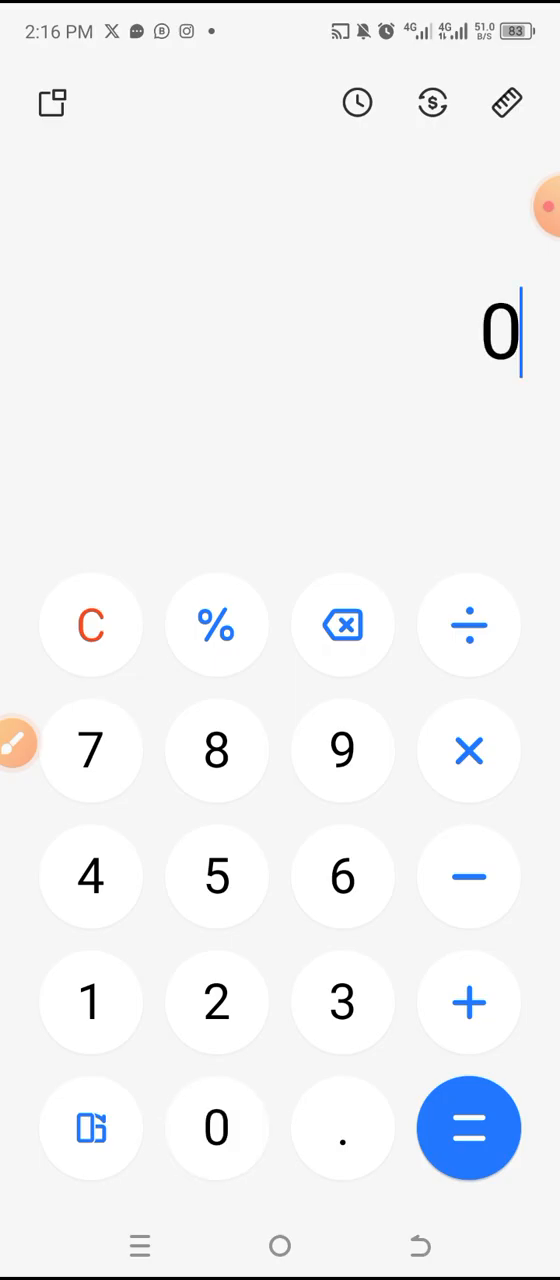
{"action": "left_click", "coordinate": [90, 1002]}
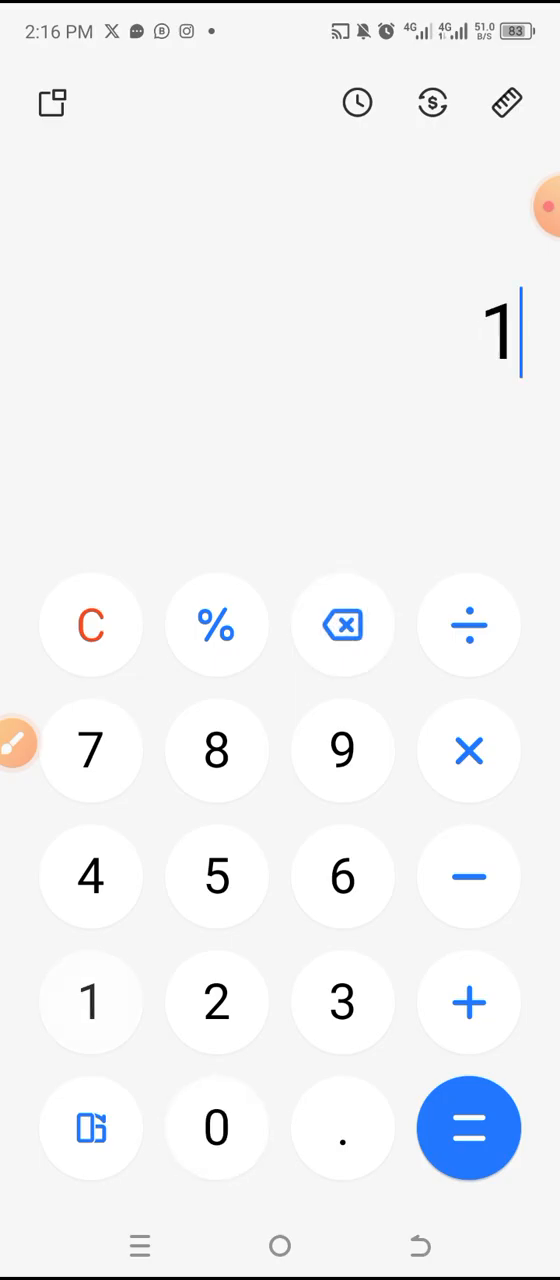
{"action": "left_click", "coordinate": [215, 1127]}
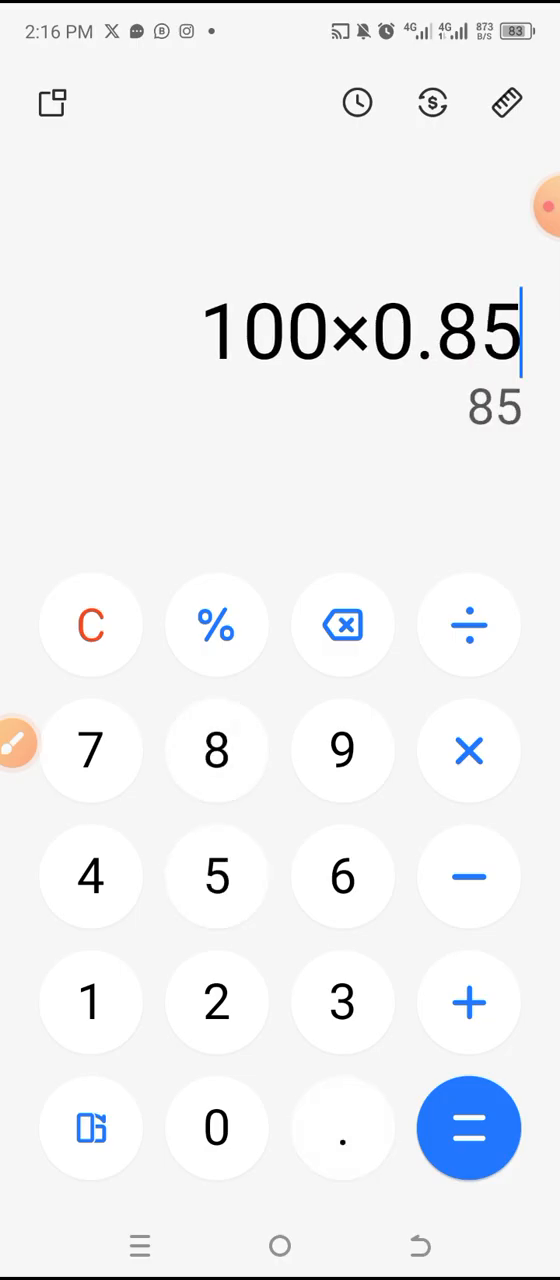
{"action": "left_click", "coordinate": [216, 626]}
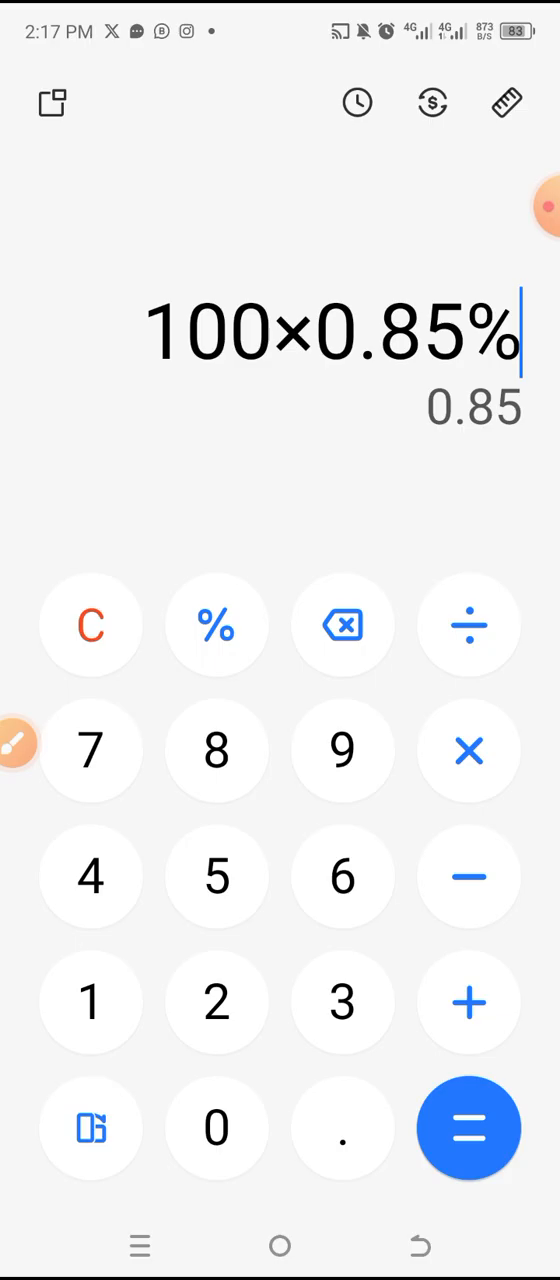
{"action": "left_click", "coordinate": [468, 1128]}
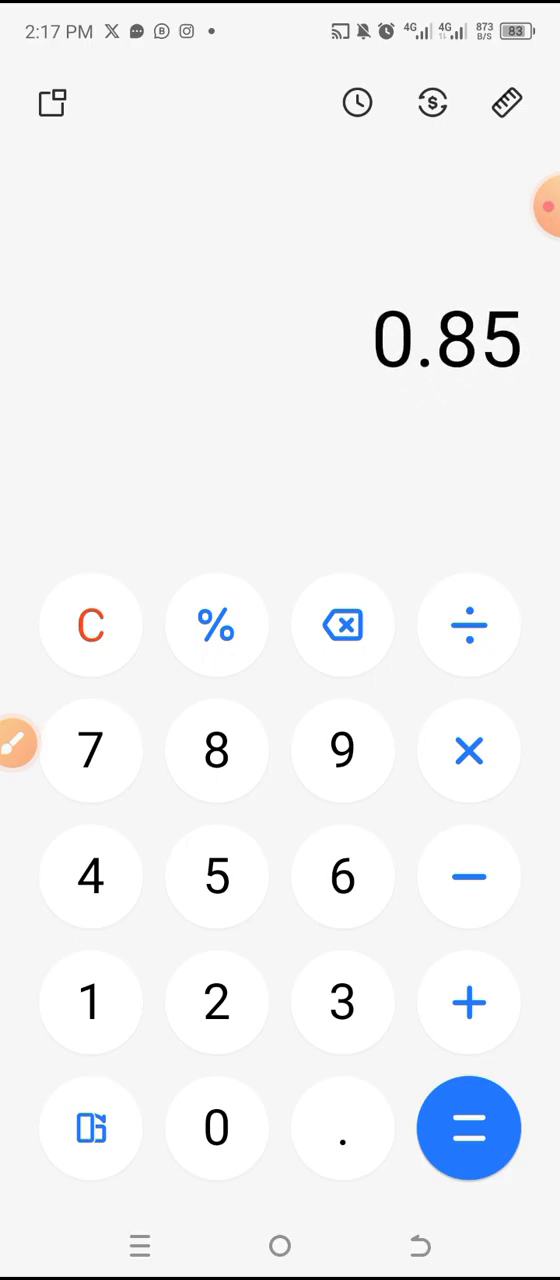
{"action": "left_click", "coordinate": [469, 751]}
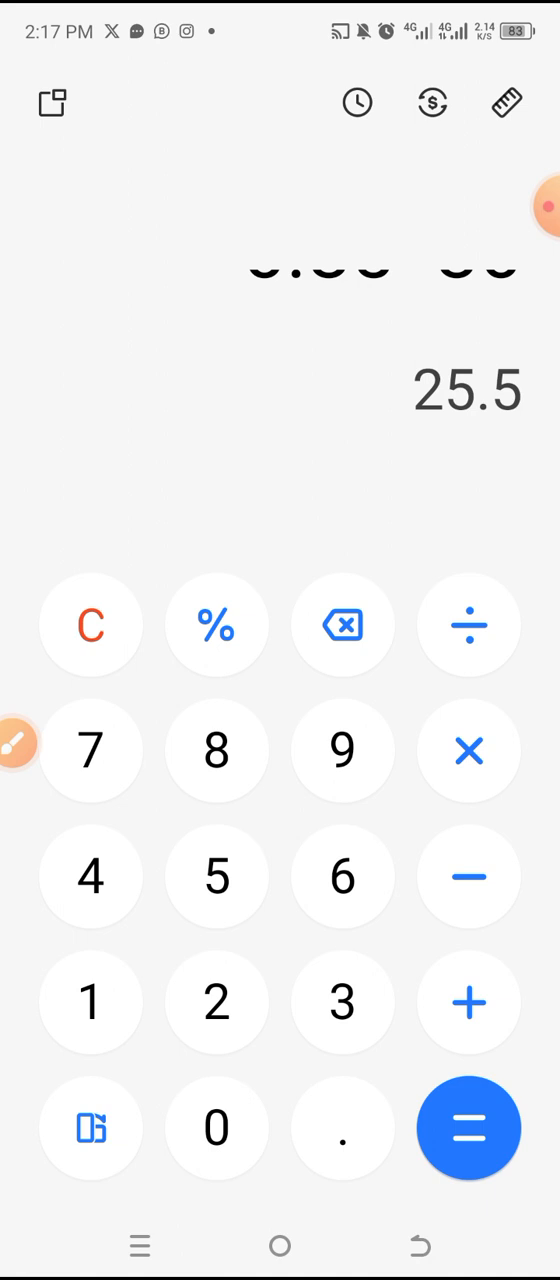
{"action": "left_click", "coordinate": [468, 1127]}
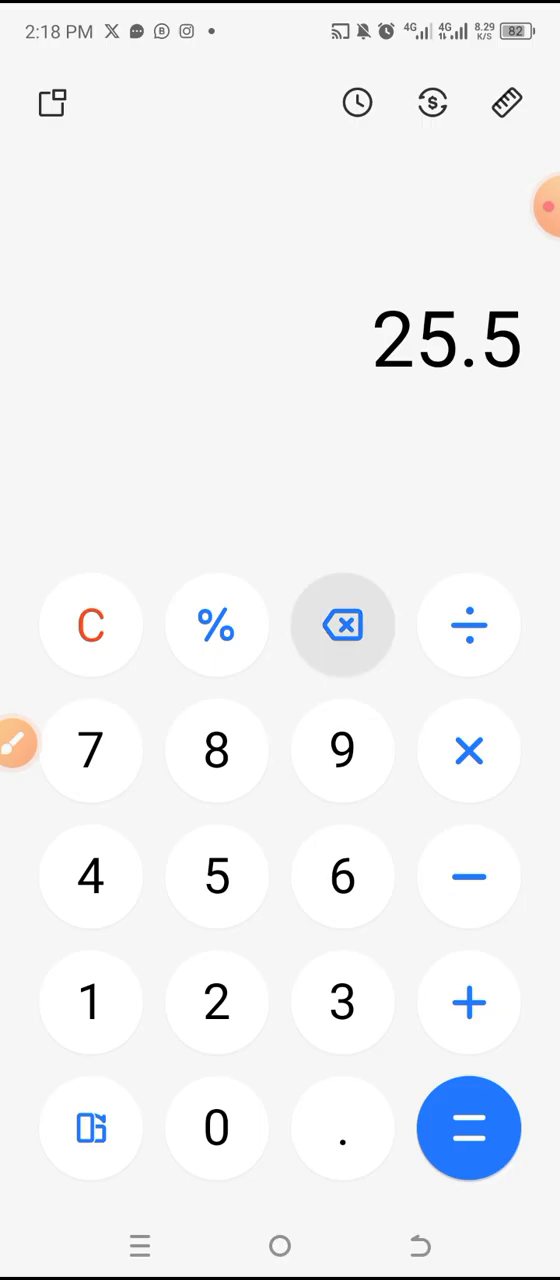
- Clear and compute 0.85% of 10,000, giving 85 per day
{"action": "left_click", "coordinate": [342, 625]}
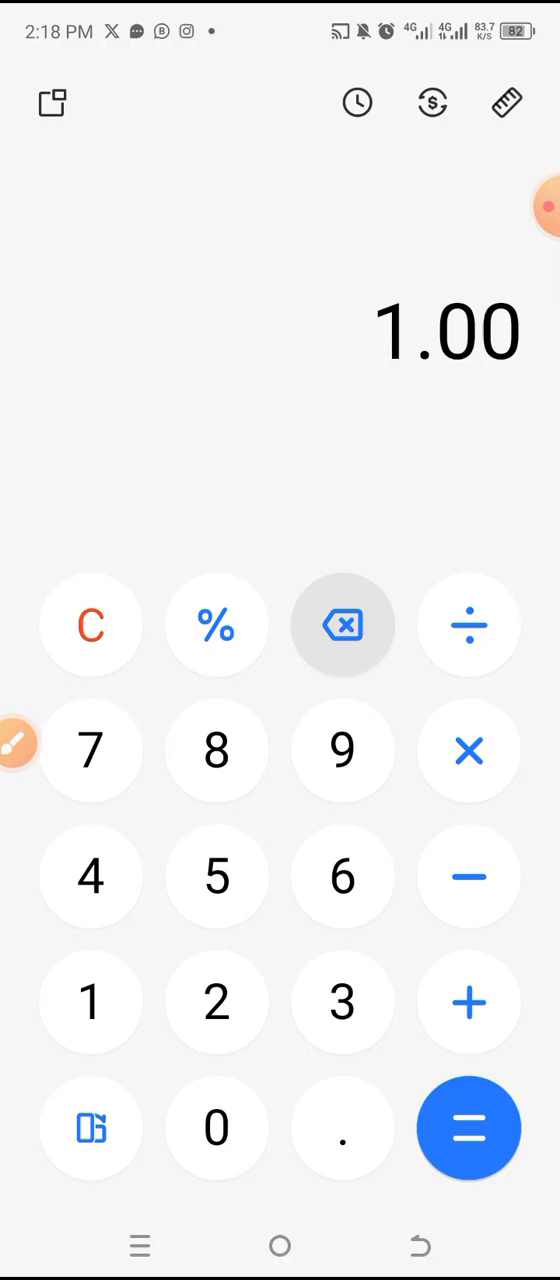
{"action": "left_click", "coordinate": [215, 1127]}
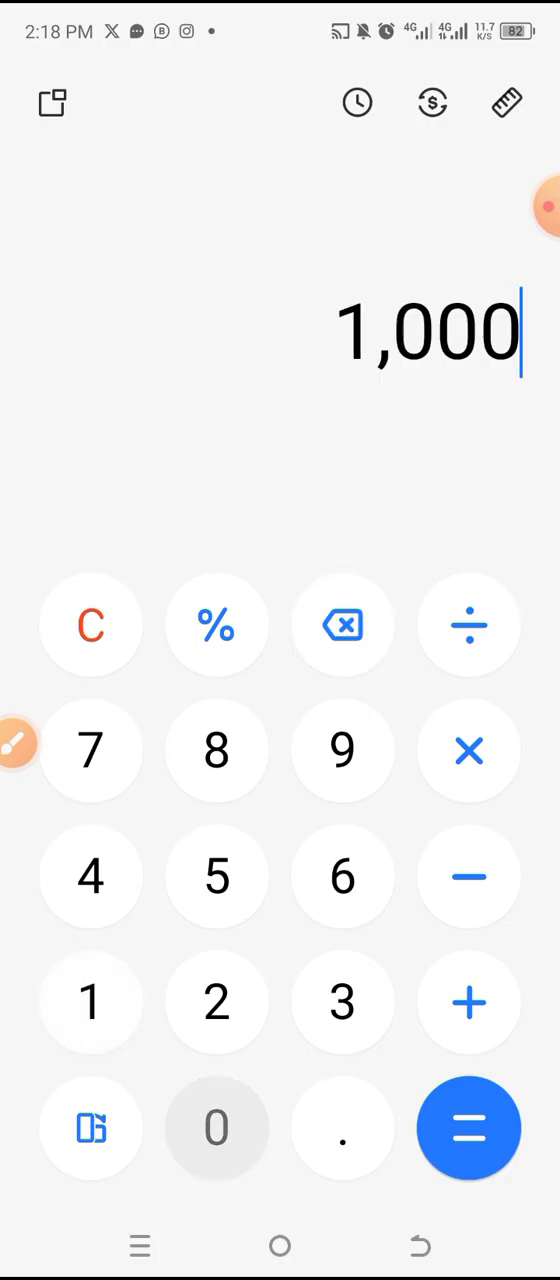
{"action": "left_click", "coordinate": [342, 625]}
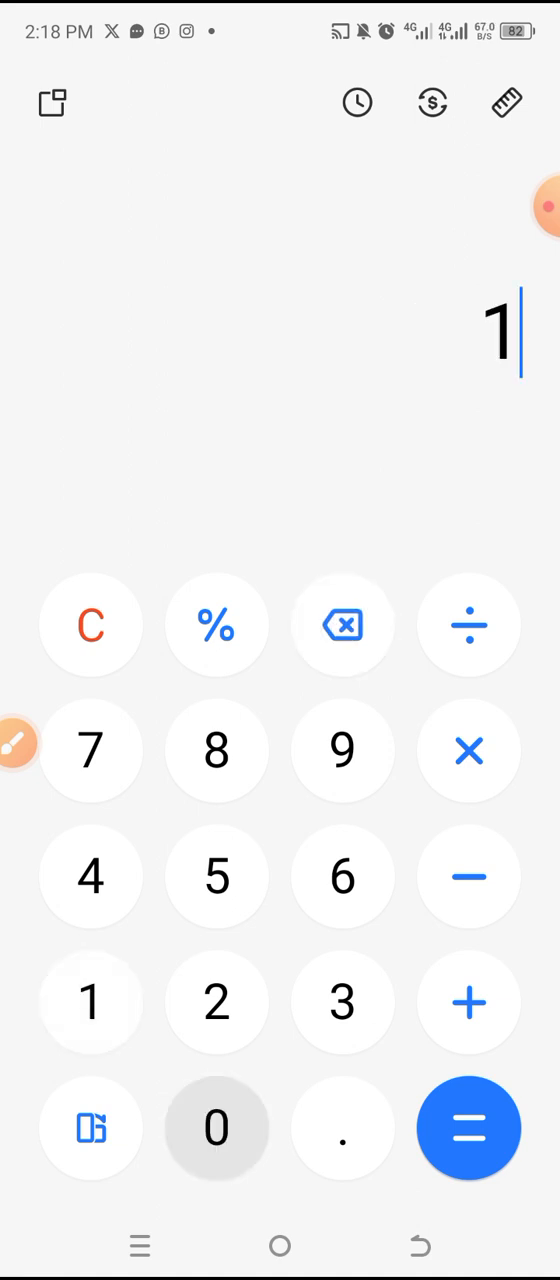
{"action": "left_click", "coordinate": [215, 1127]}
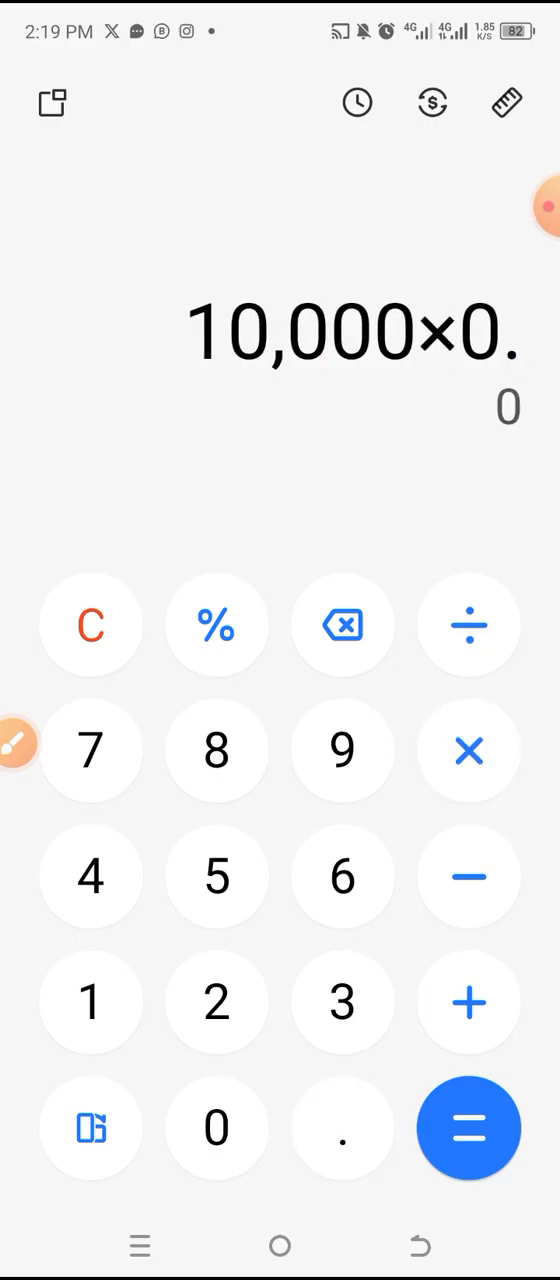
{"action": "left_click", "coordinate": [216, 877]}
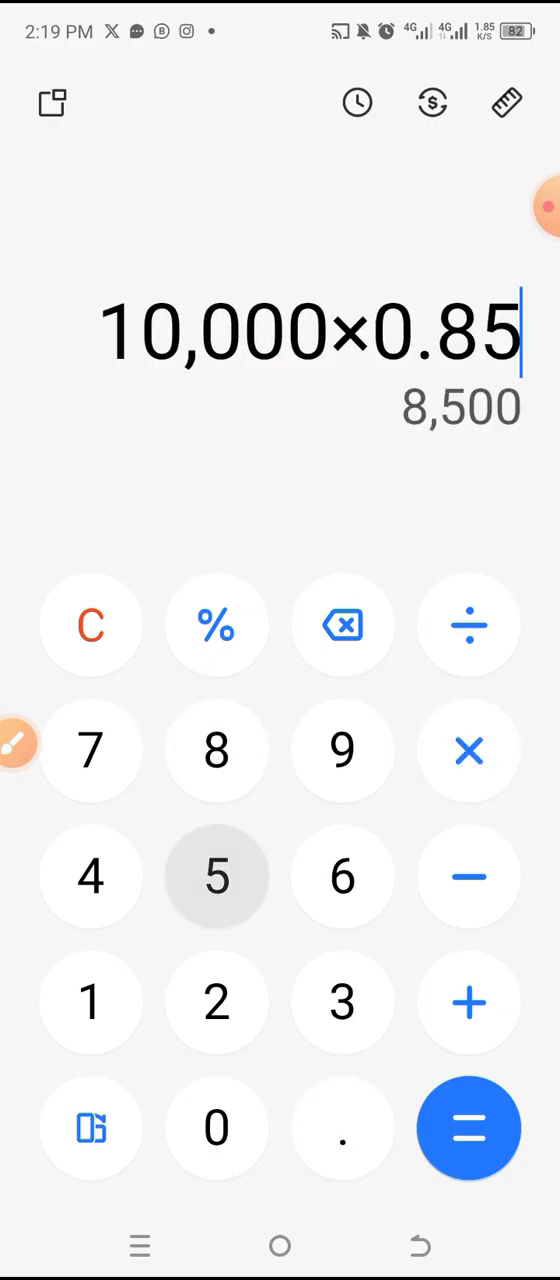
{"action": "left_click", "coordinate": [216, 626]}
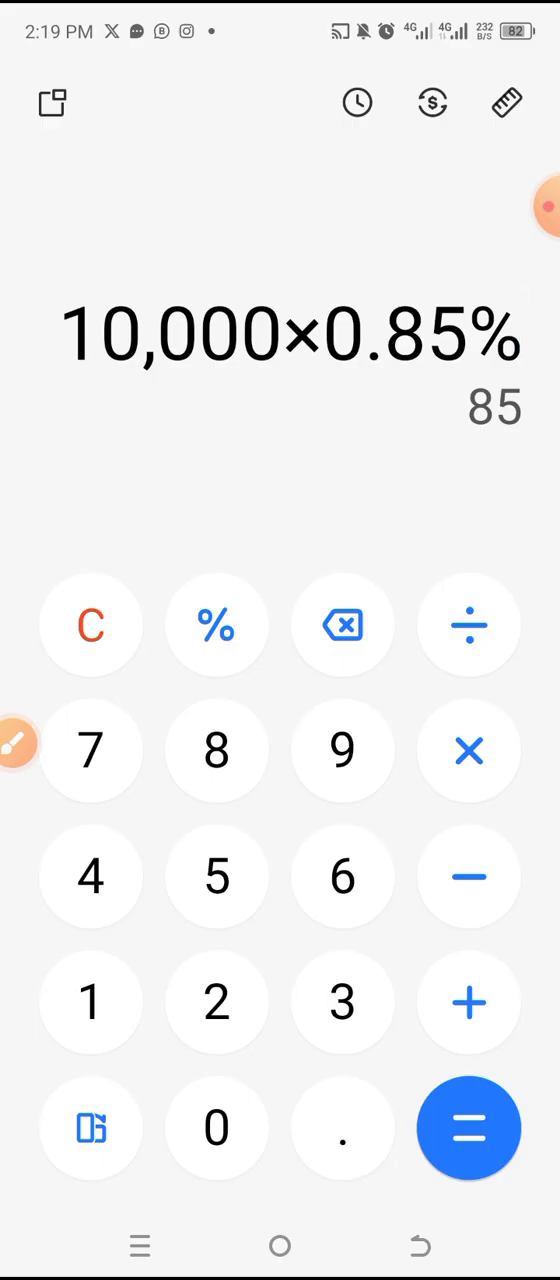
- Multiply 85 by 30 for 2,550, then start taking 0.3% of it
{"action": "left_click", "coordinate": [469, 1127]}
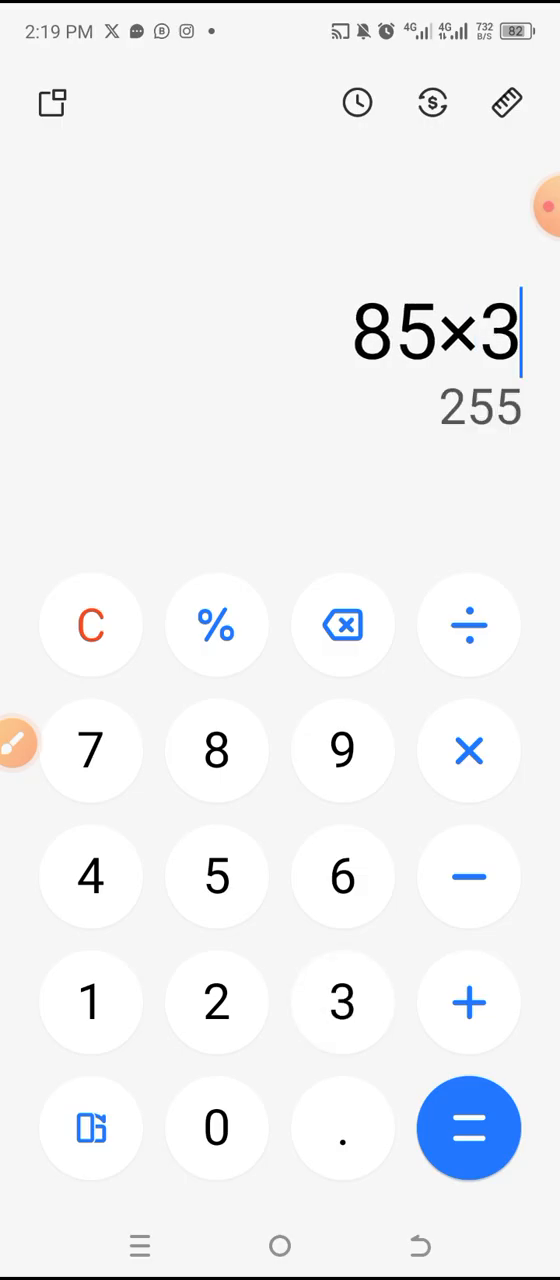
{"action": "left_click", "coordinate": [216, 1127]}
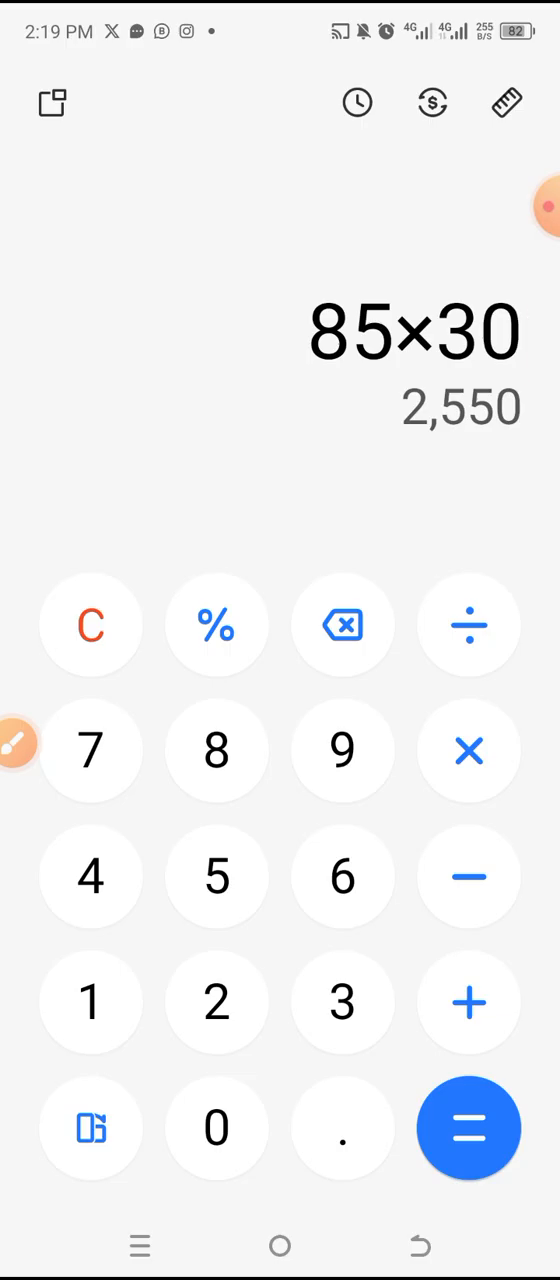
{"action": "left_click", "coordinate": [468, 1128]}
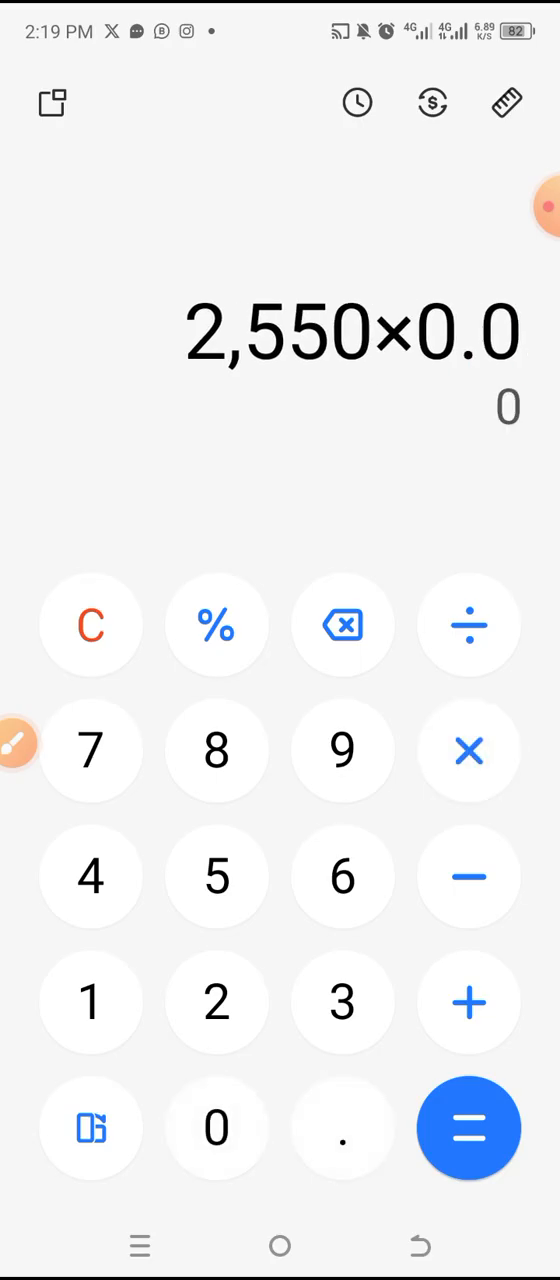
{"action": "left_click", "coordinate": [215, 626]}
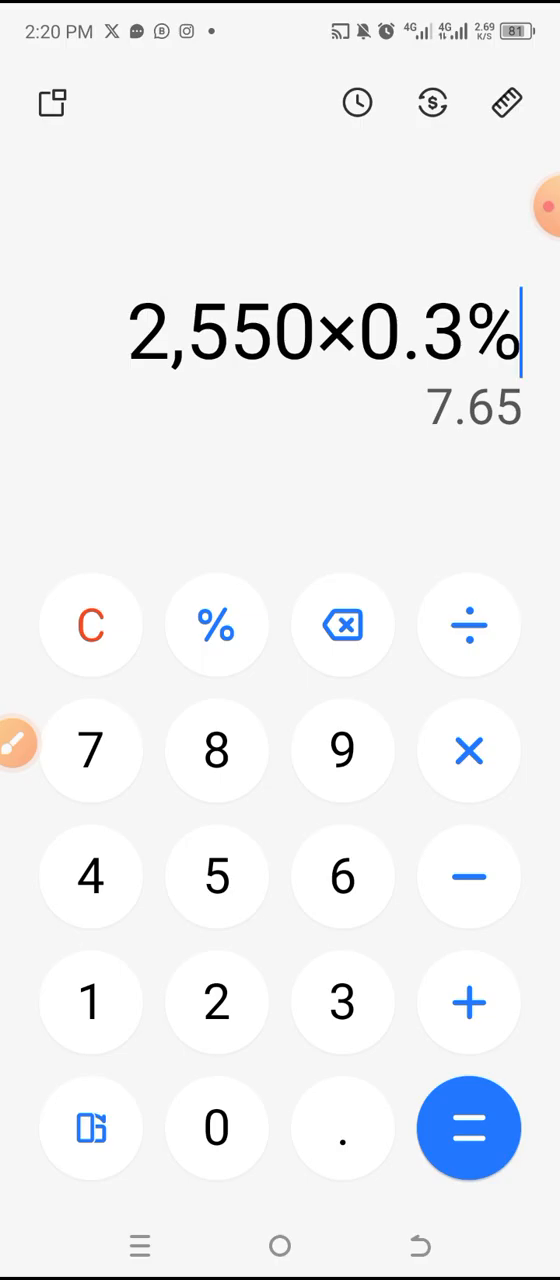
- Clear and compute 100 × 30 = 3,000
{"action": "left_click", "coordinate": [90, 625]}
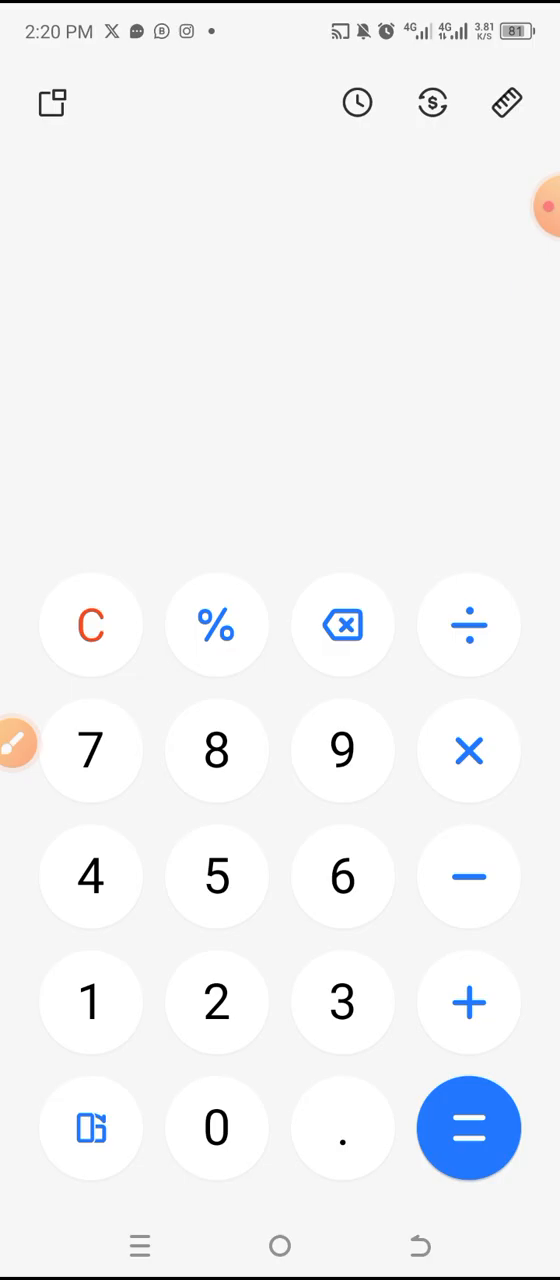
{"action": "left_click", "coordinate": [216, 1128]}
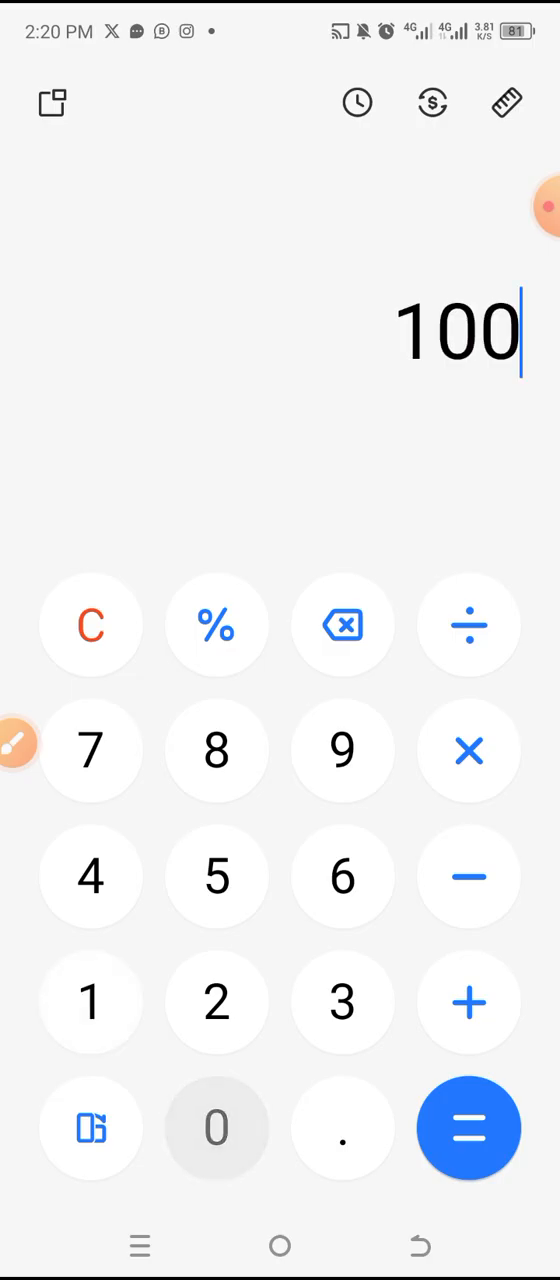
{"action": "left_click", "coordinate": [342, 1002]}
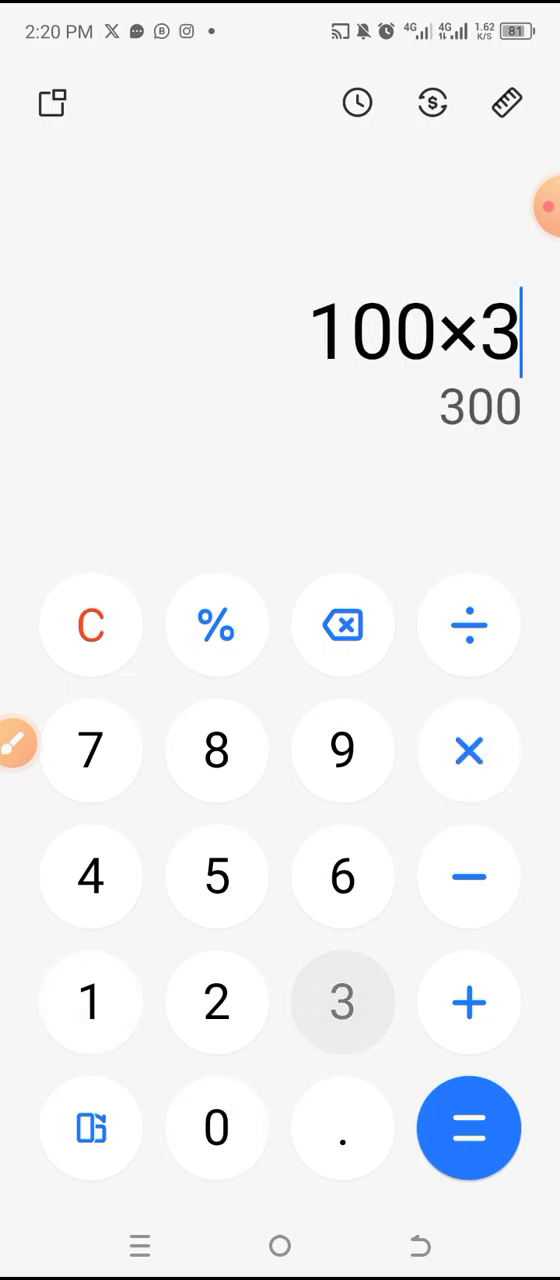
{"action": "left_click", "coordinate": [468, 1128]}
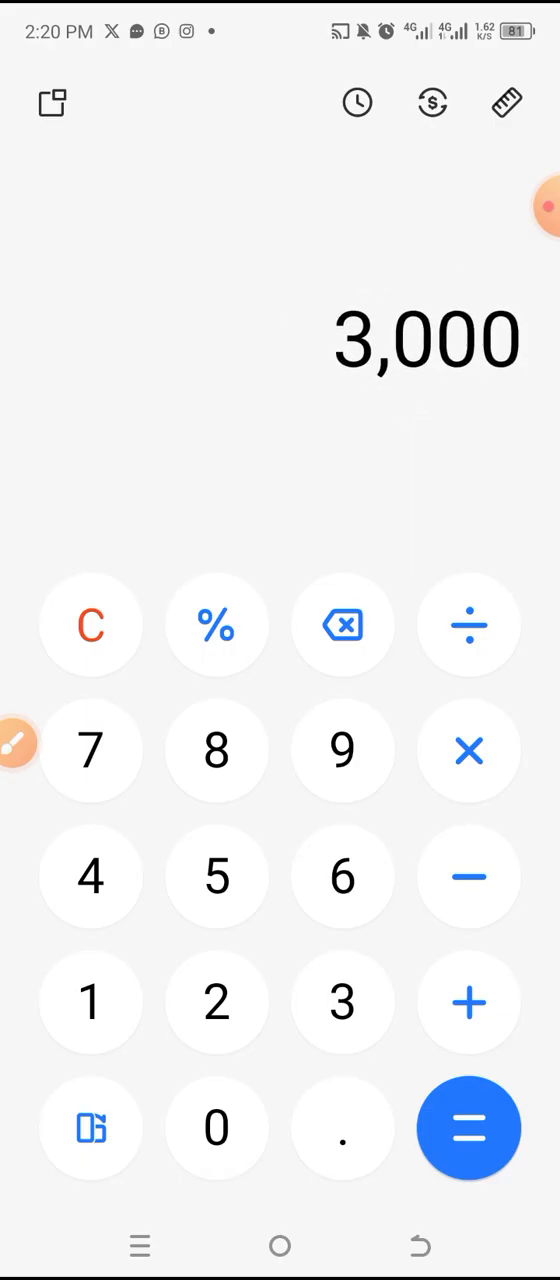
- Multiply 3,000 by 1,660 for 4,980,000, then go to the phone's app list
{"action": "left_click", "coordinate": [468, 751]}
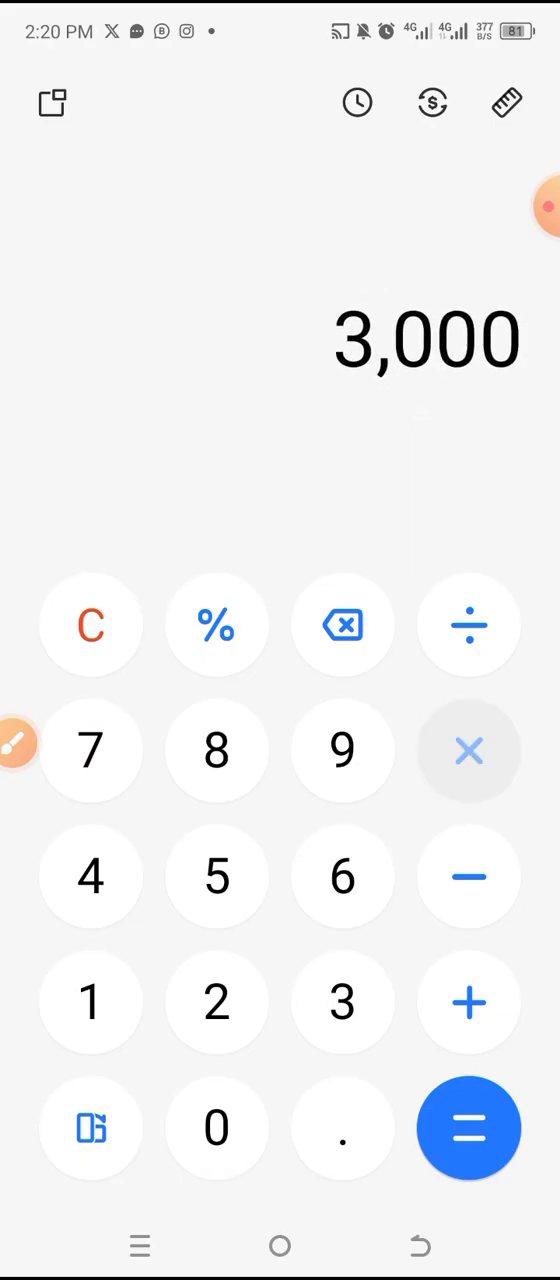
{"action": "left_click", "coordinate": [469, 751]}
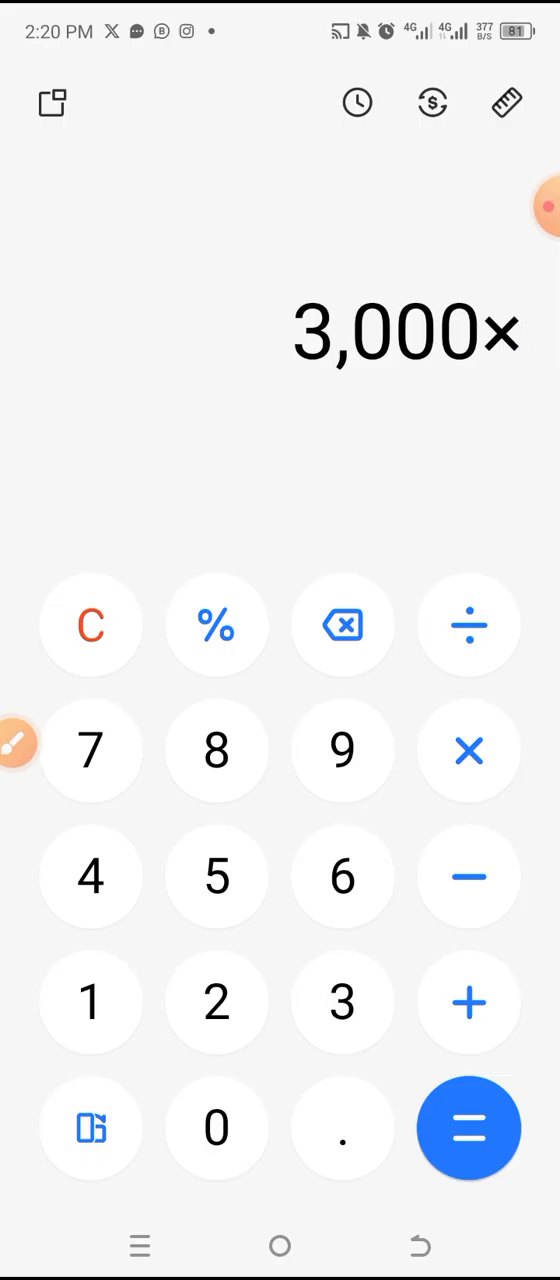
{"action": "left_click", "coordinate": [90, 1003]}
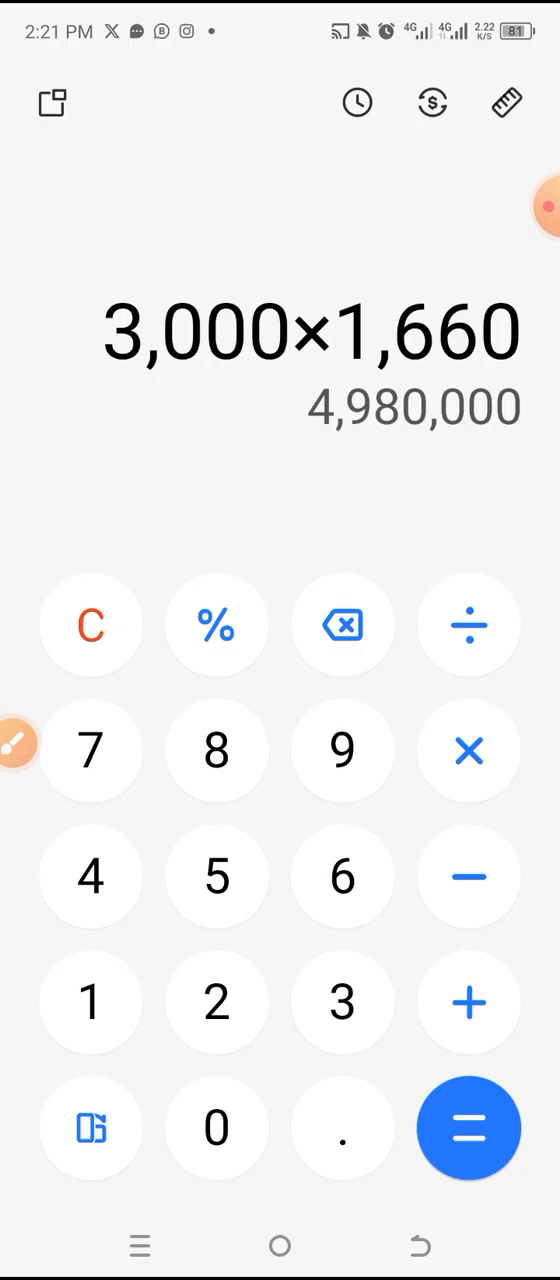
{"action": "key", "text": "home"}
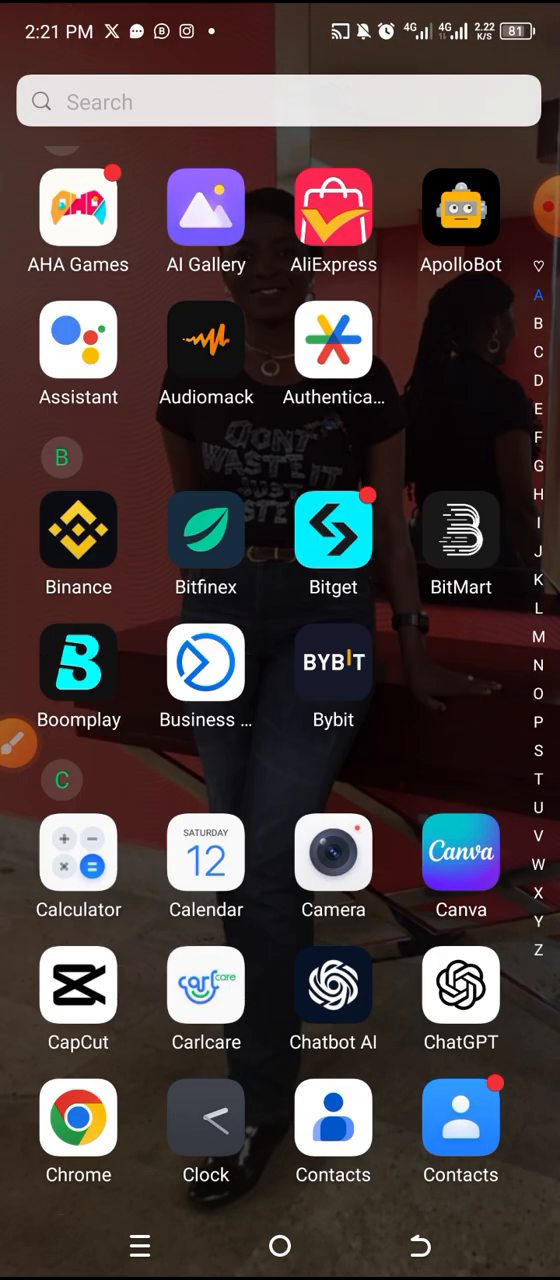